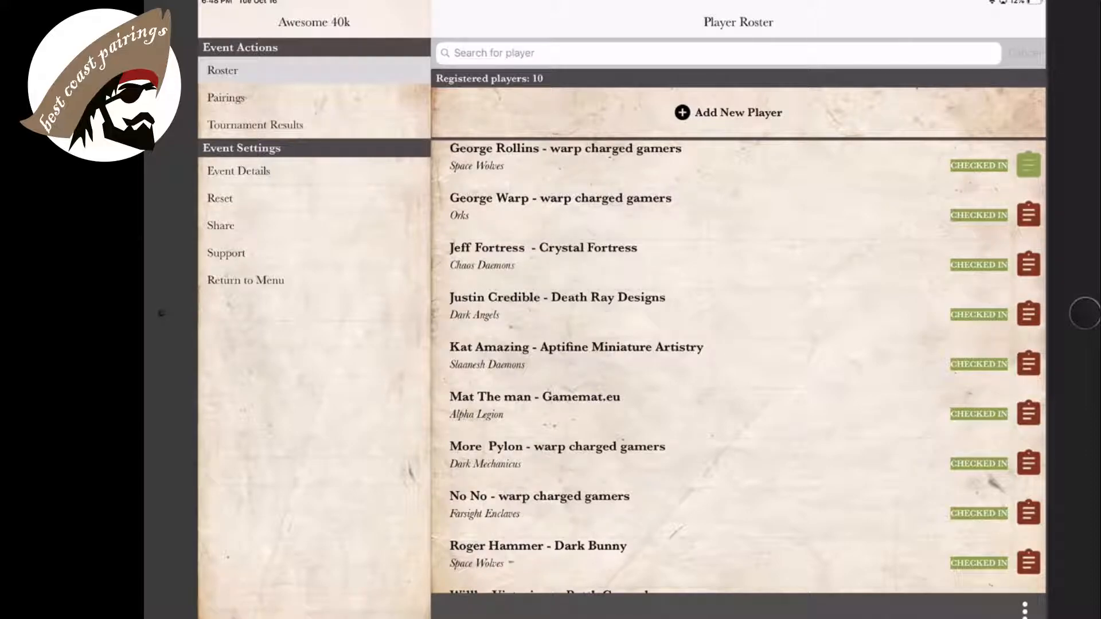
# - Reset the Awesome 40k event back to Round 2 from Event Settings
pyautogui.click(221, 198)
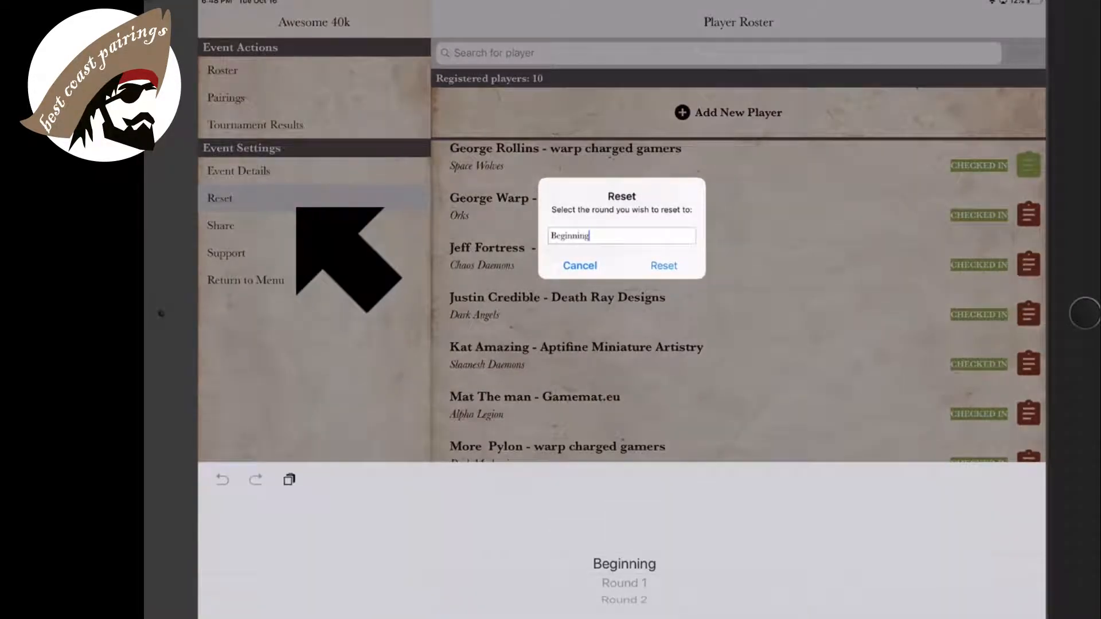
pyautogui.scroll(-3)
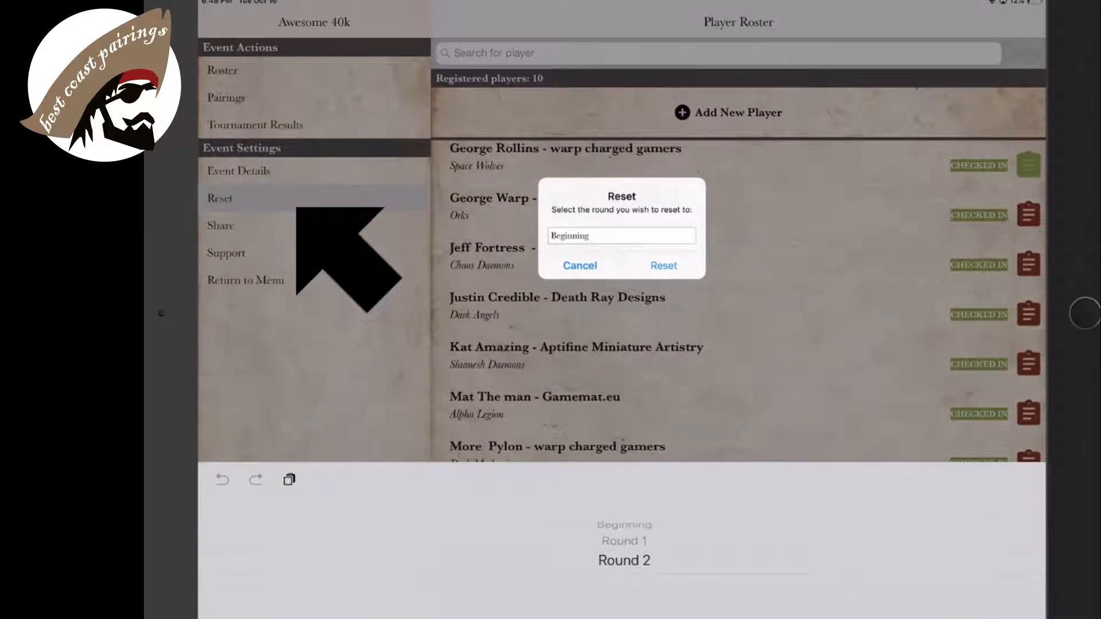
pyautogui.click(624, 561)
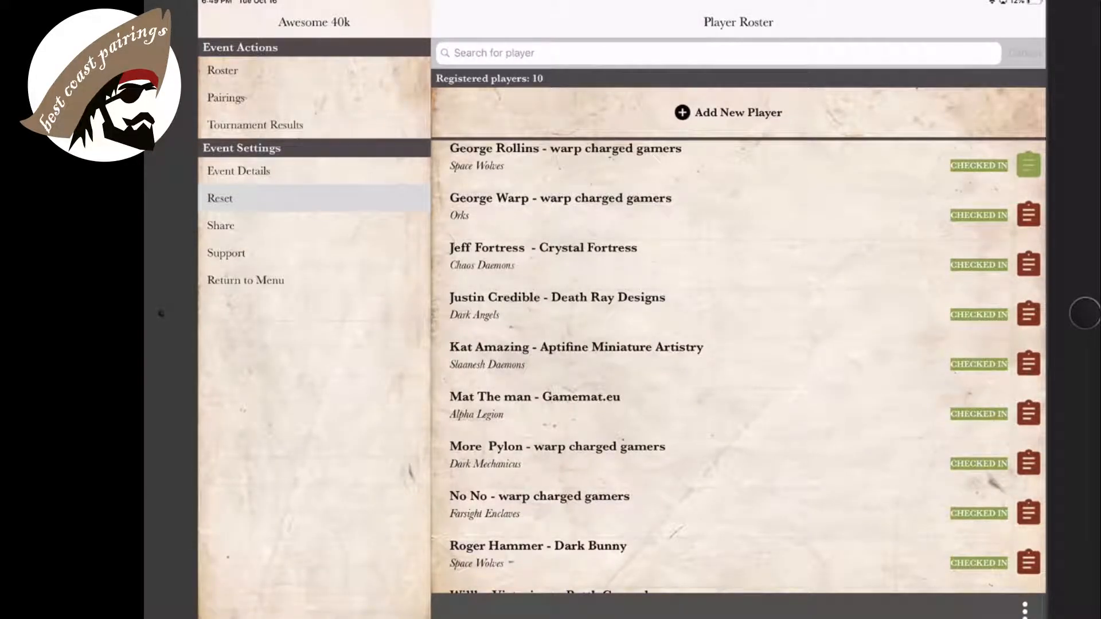
# - Correct table 3's round 2 scores to 4 and 30, save, and pair round 3 again
pyautogui.click(225, 97)
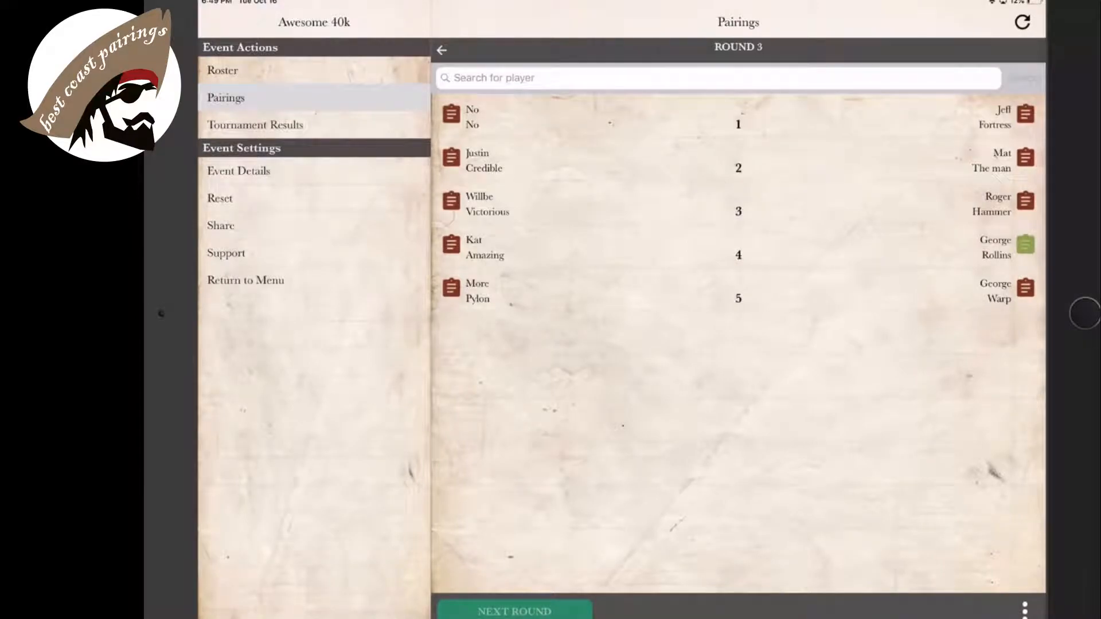
pyautogui.click(441, 49)
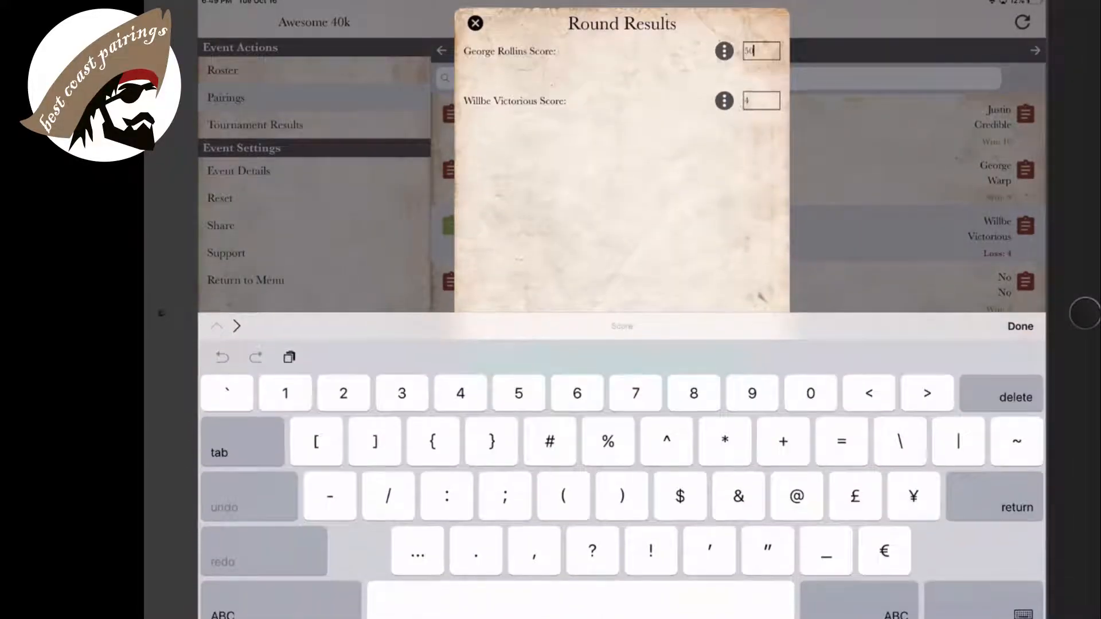
pyautogui.click(1014, 396)
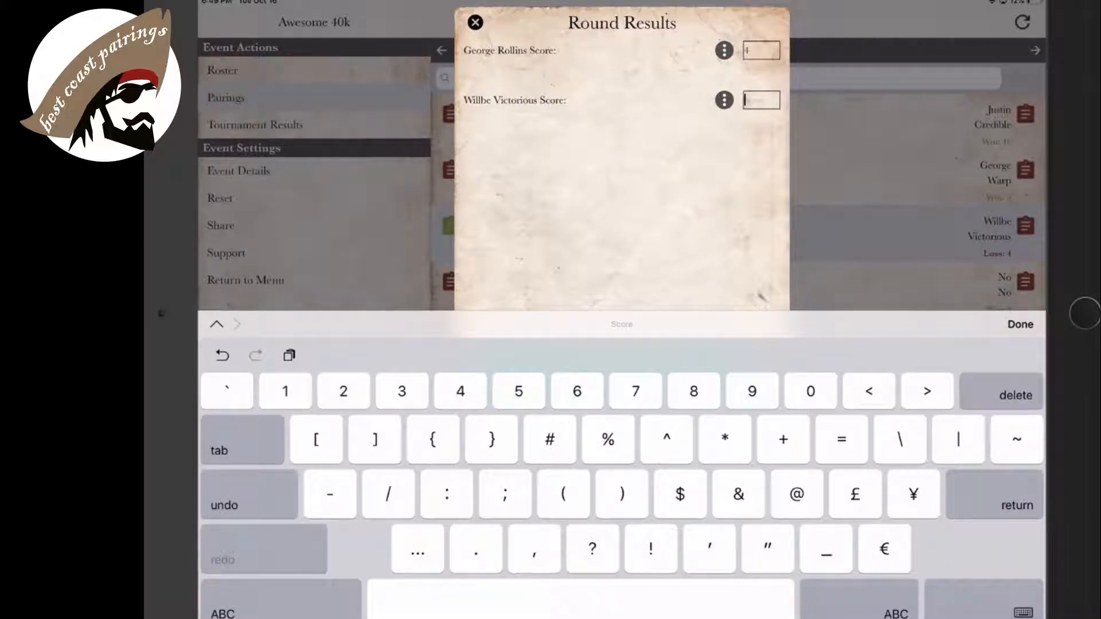
pyautogui.click(1019, 325)
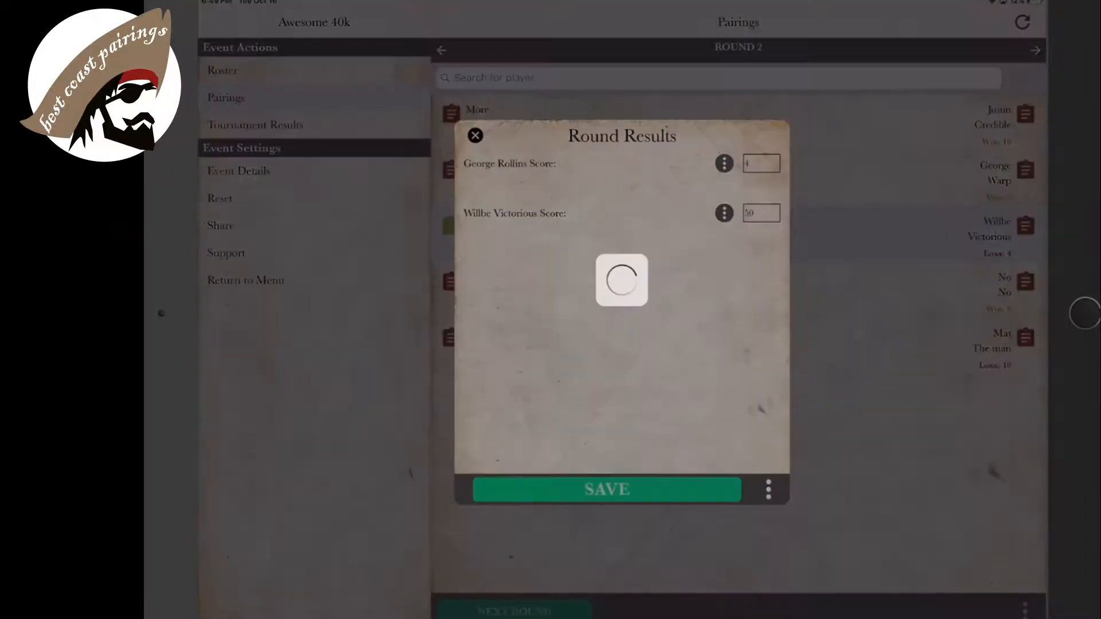
pyautogui.click(605, 490)
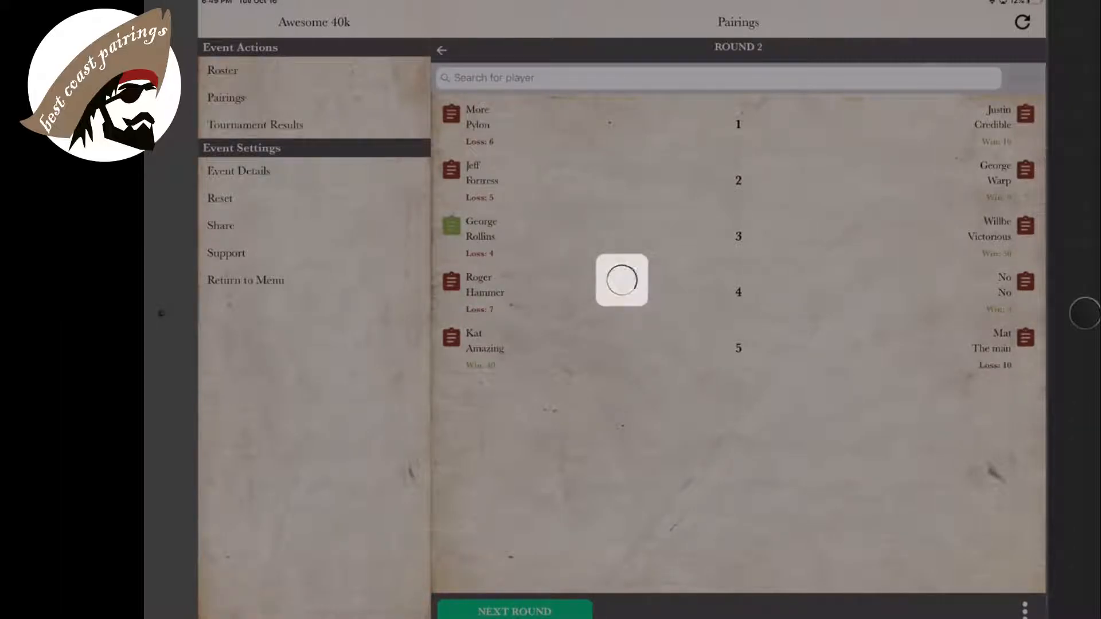
pyautogui.click(514, 610)
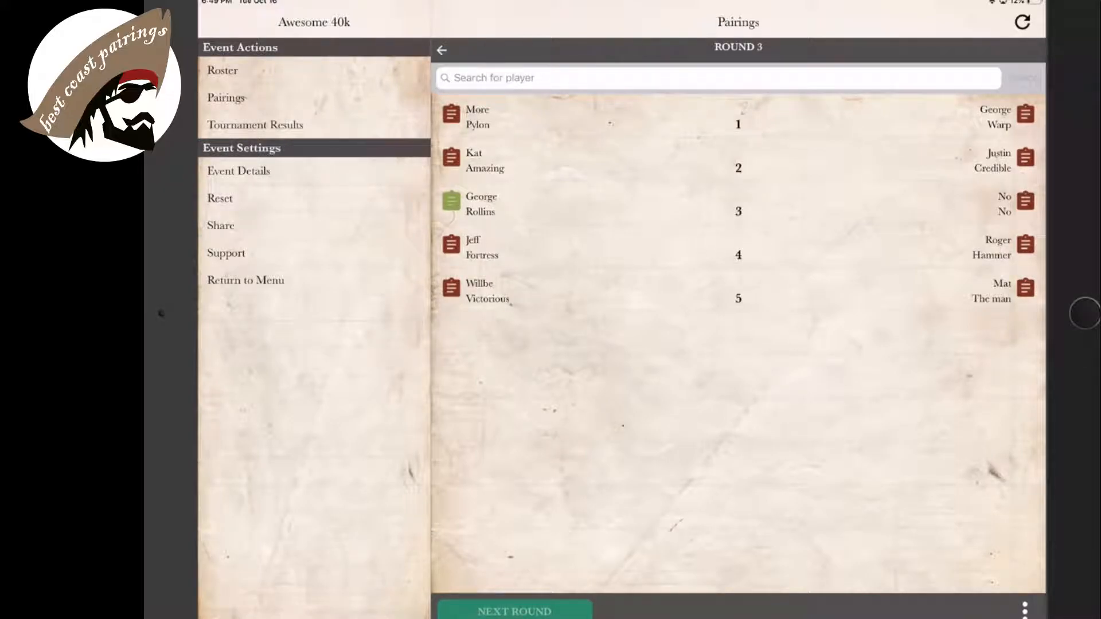
# - View the tournament placings, then show the Test event's roster
pyautogui.click(255, 124)
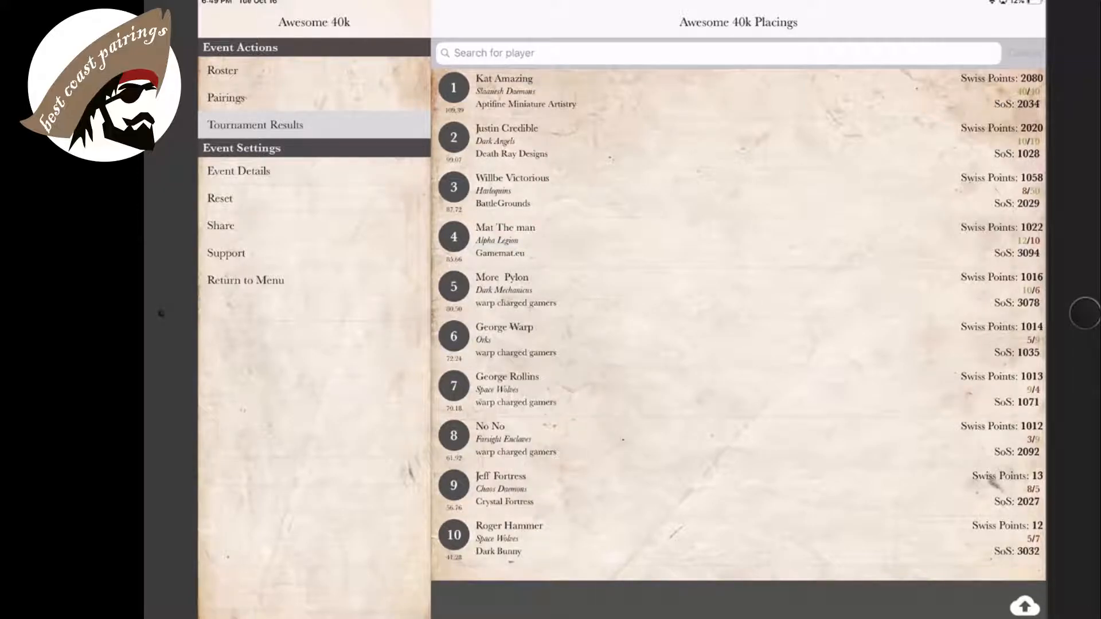
pyautogui.click(226, 98)
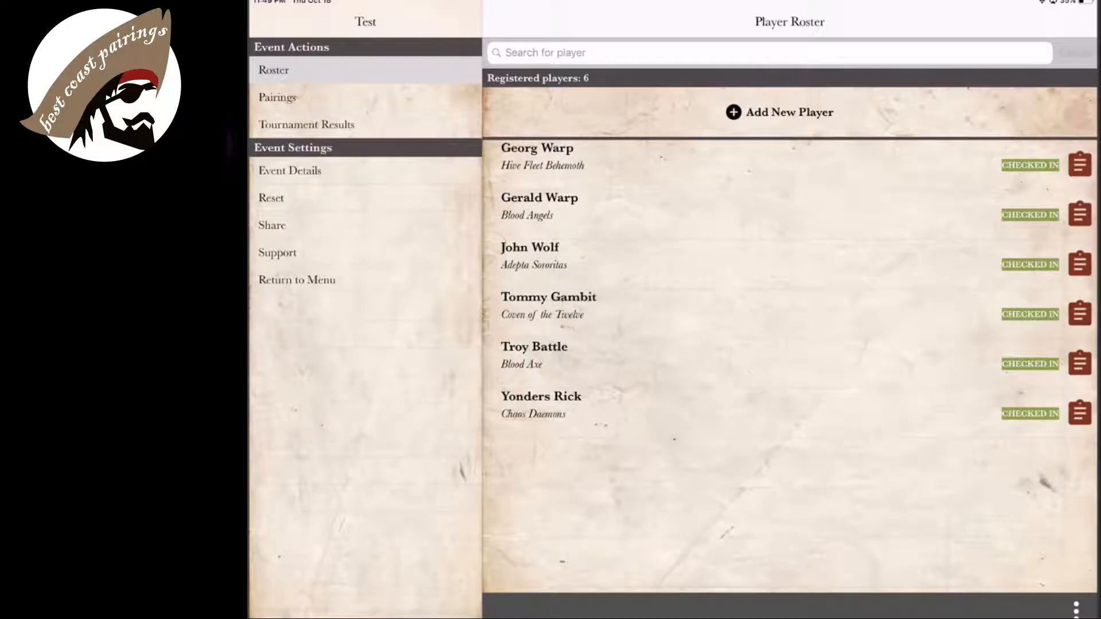
pyautogui.click(278, 96)
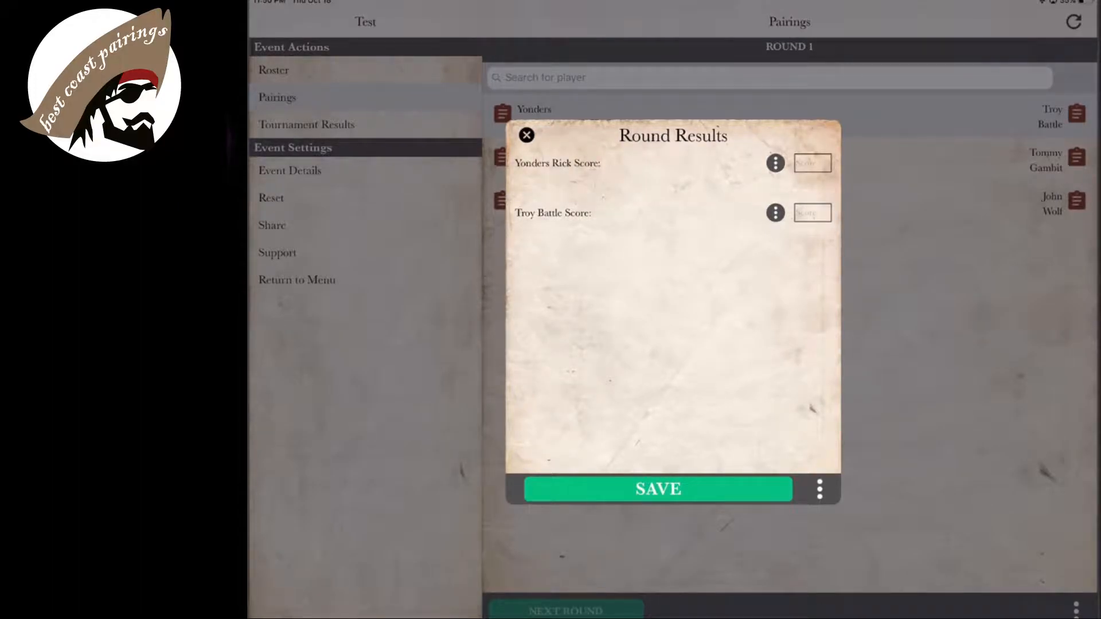
pyautogui.click(775, 163)
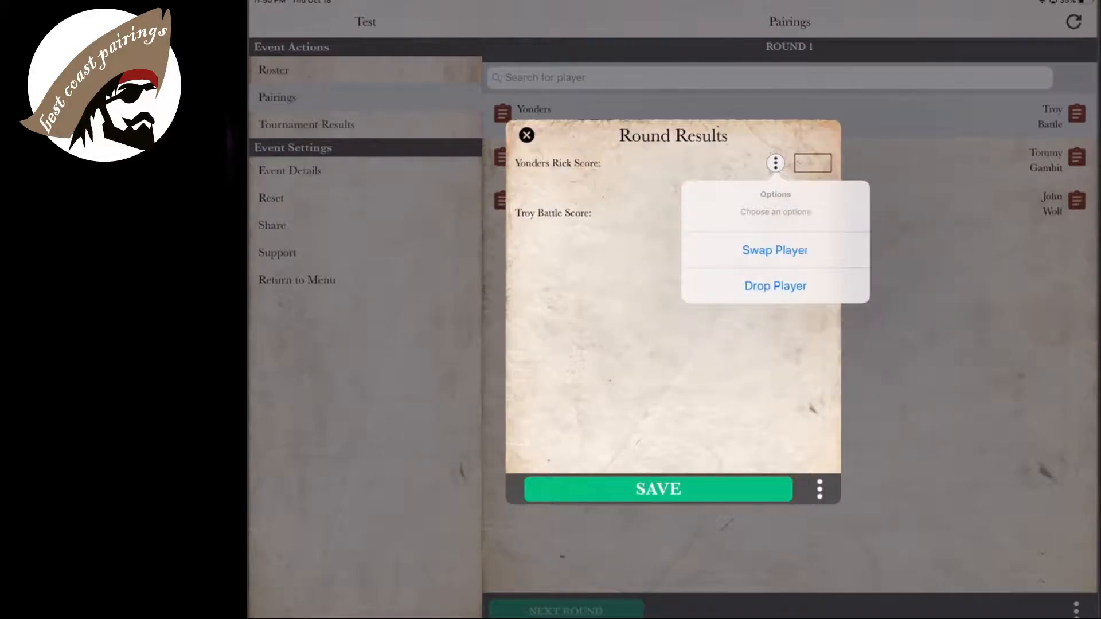
pyautogui.click(775, 250)
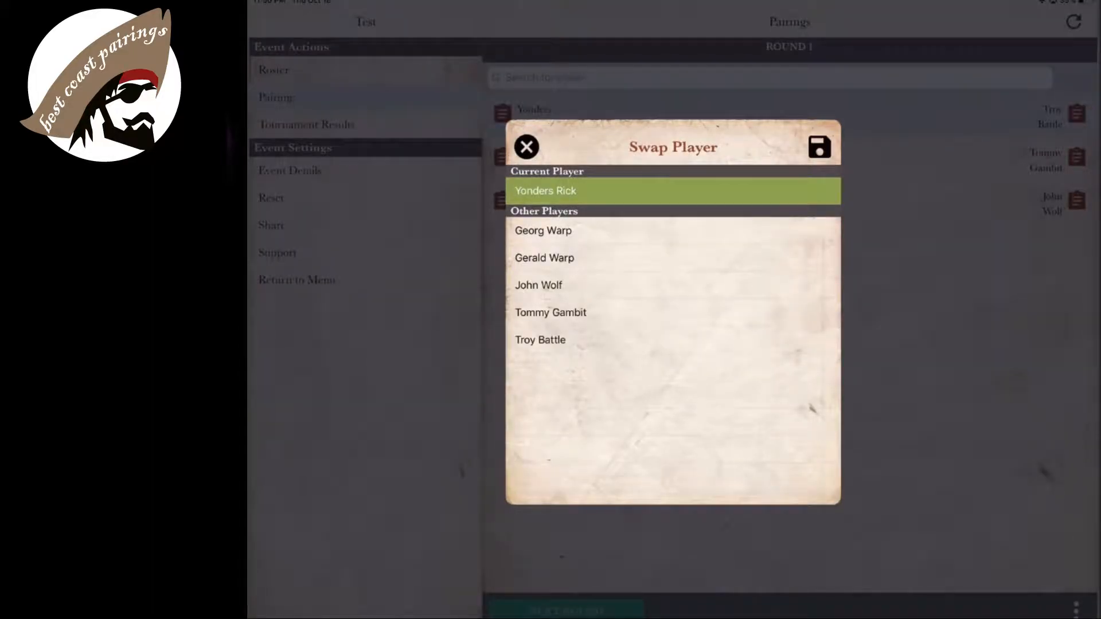
pyautogui.click(818, 147)
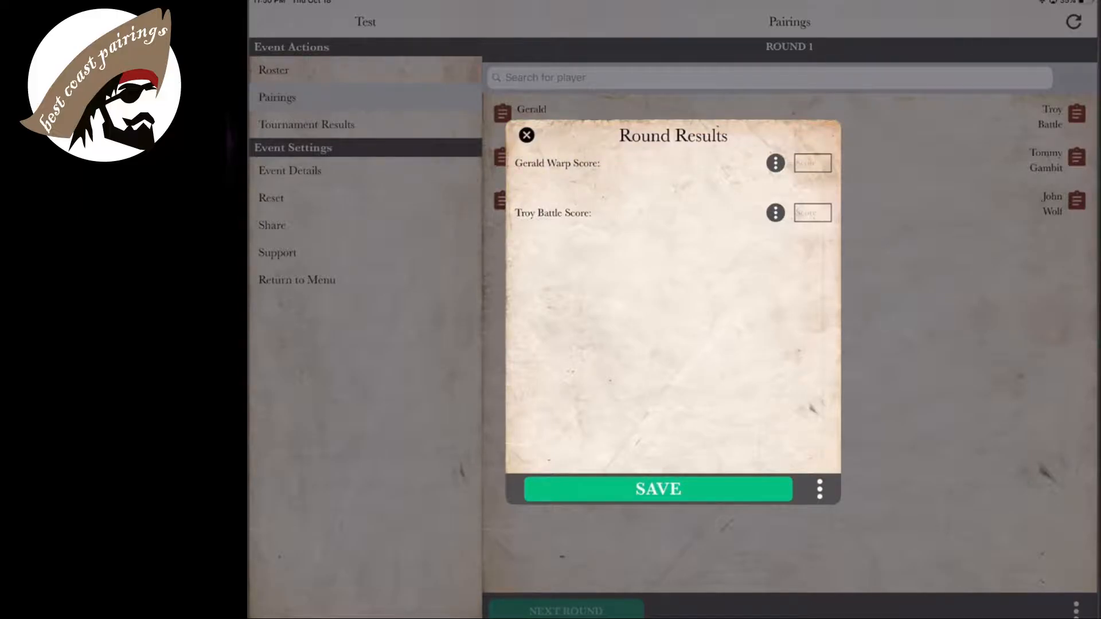
pyautogui.click(527, 136)
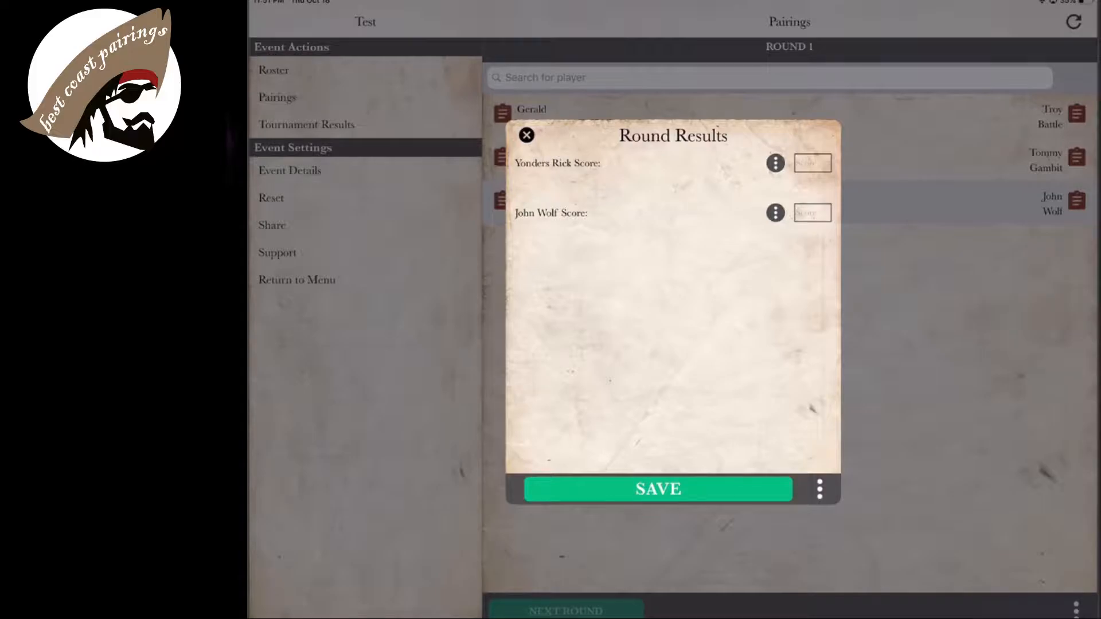
pyautogui.click(819, 489)
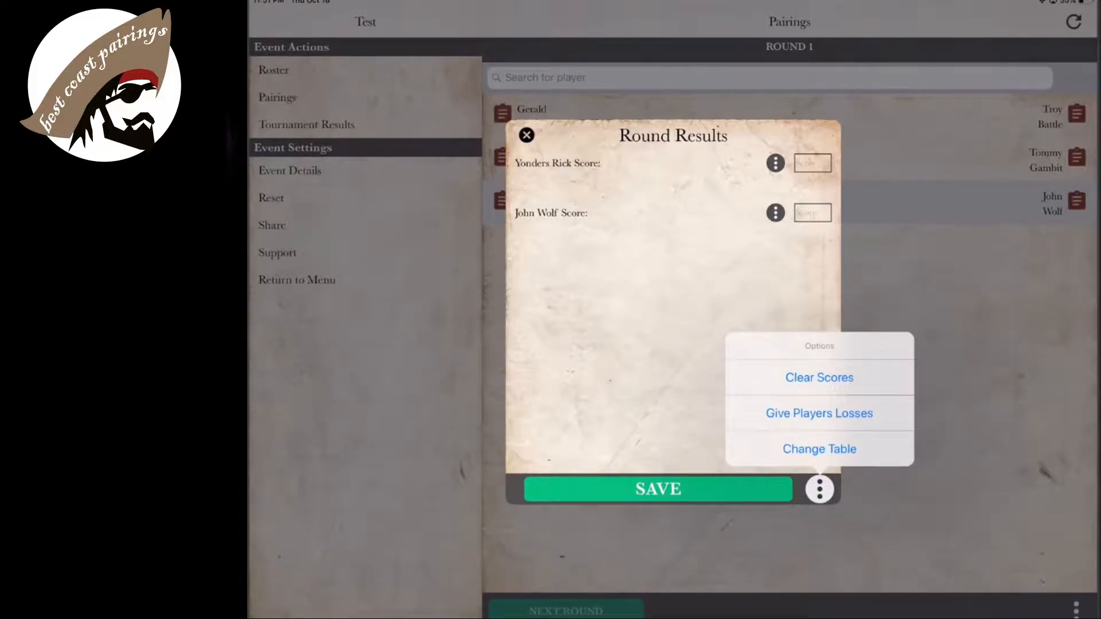
pyautogui.click(819, 449)
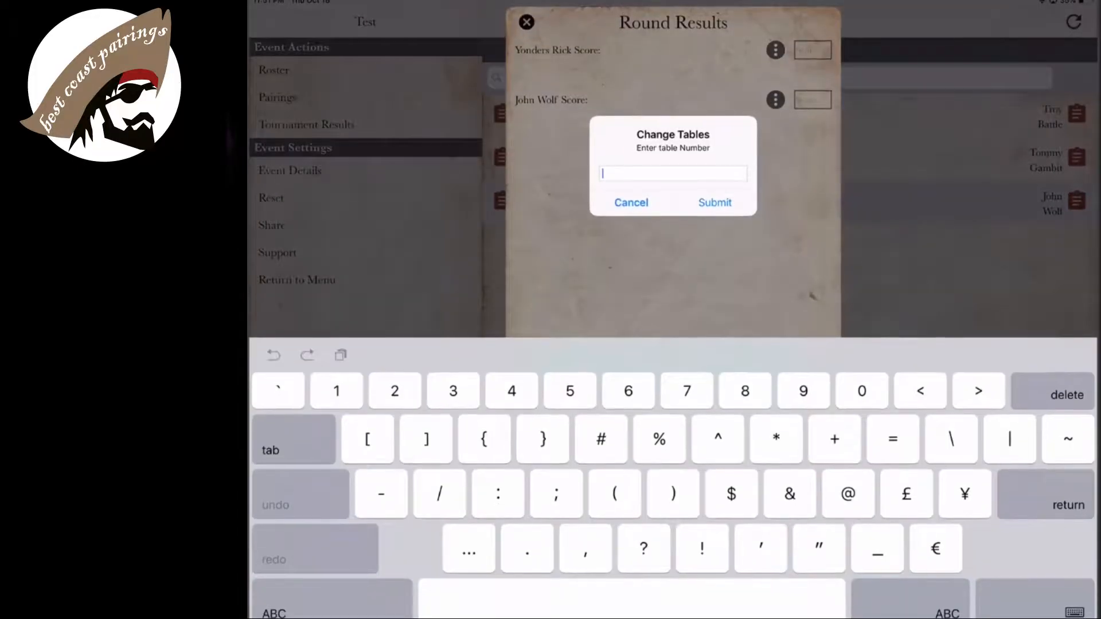
pyautogui.write('2')
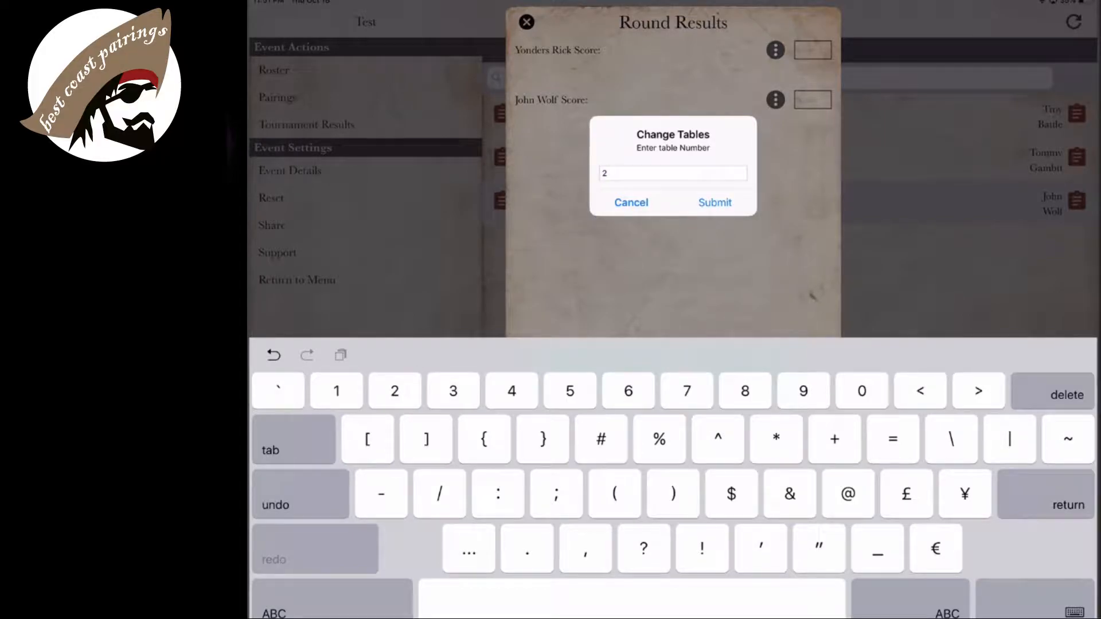
pyautogui.click(714, 202)
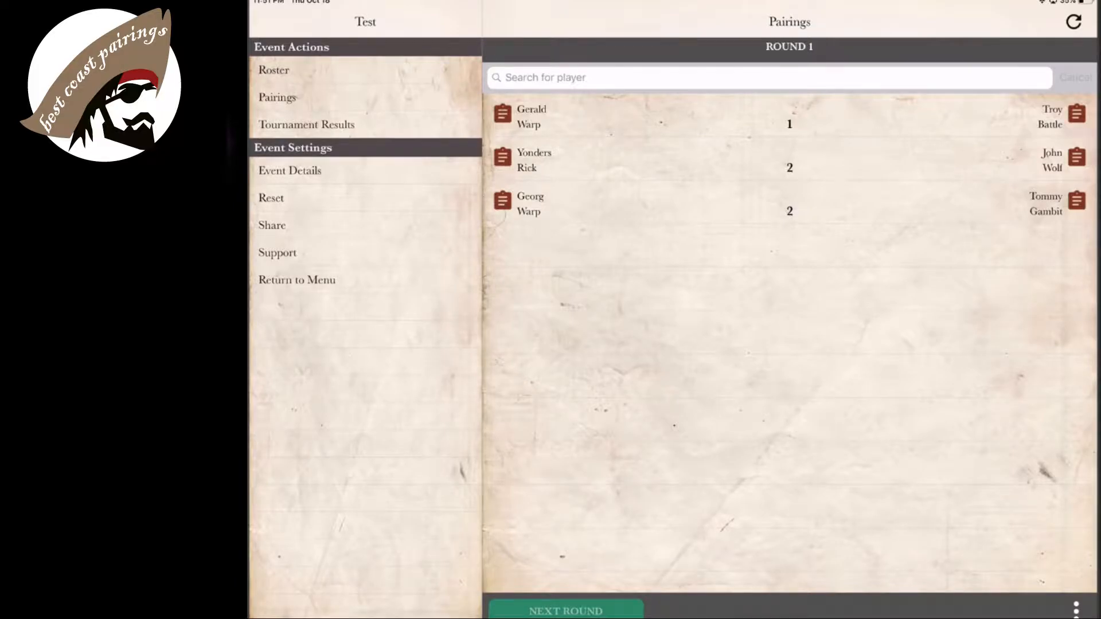
pyautogui.click(273, 70)
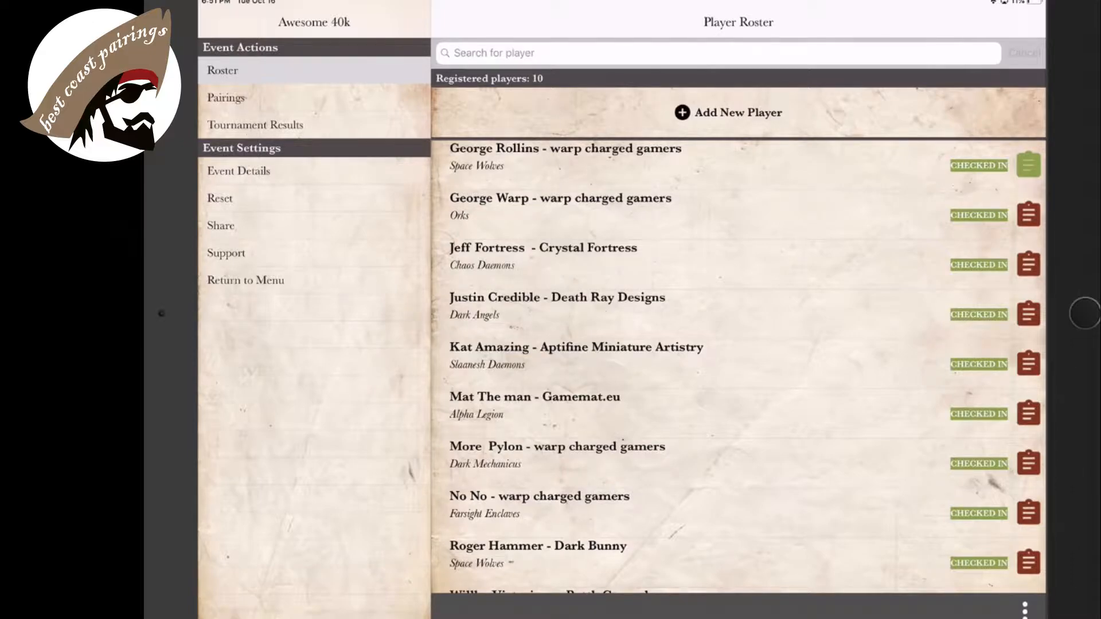
# - Drop Mat The man from the Awesome 40k event and show the round 3 pairings
pyautogui.scroll(3)
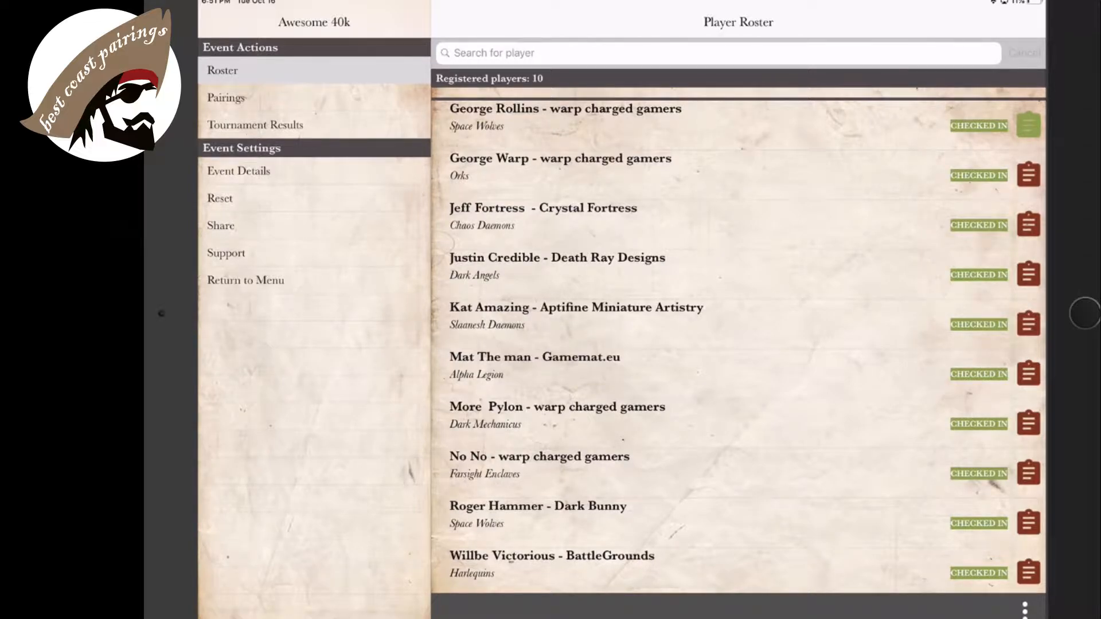
pyautogui.click(1029, 374)
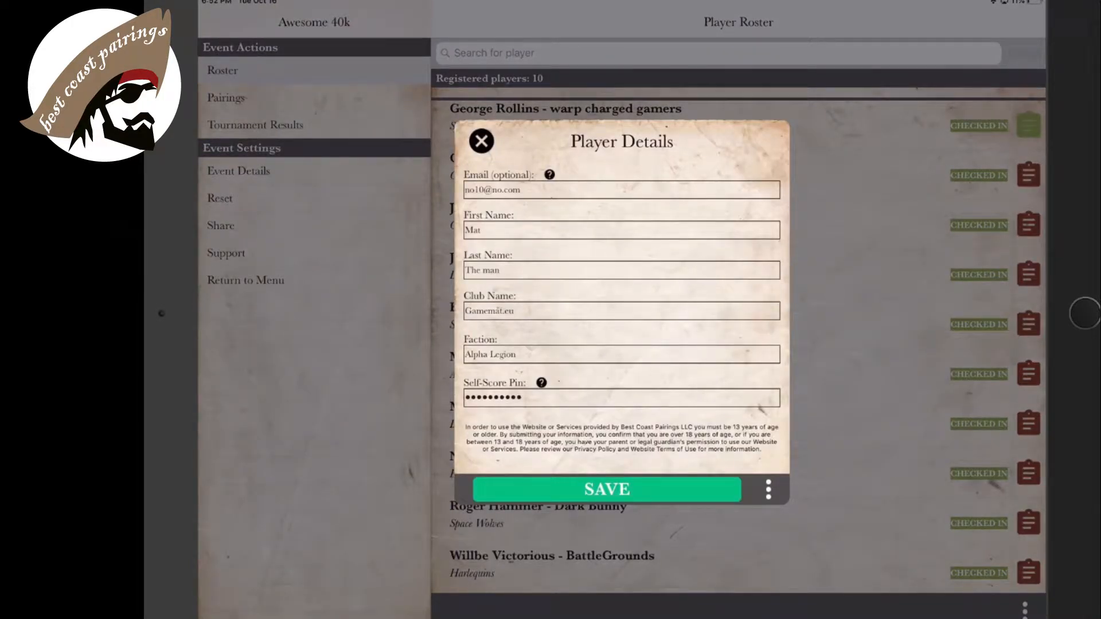
pyautogui.click(768, 490)
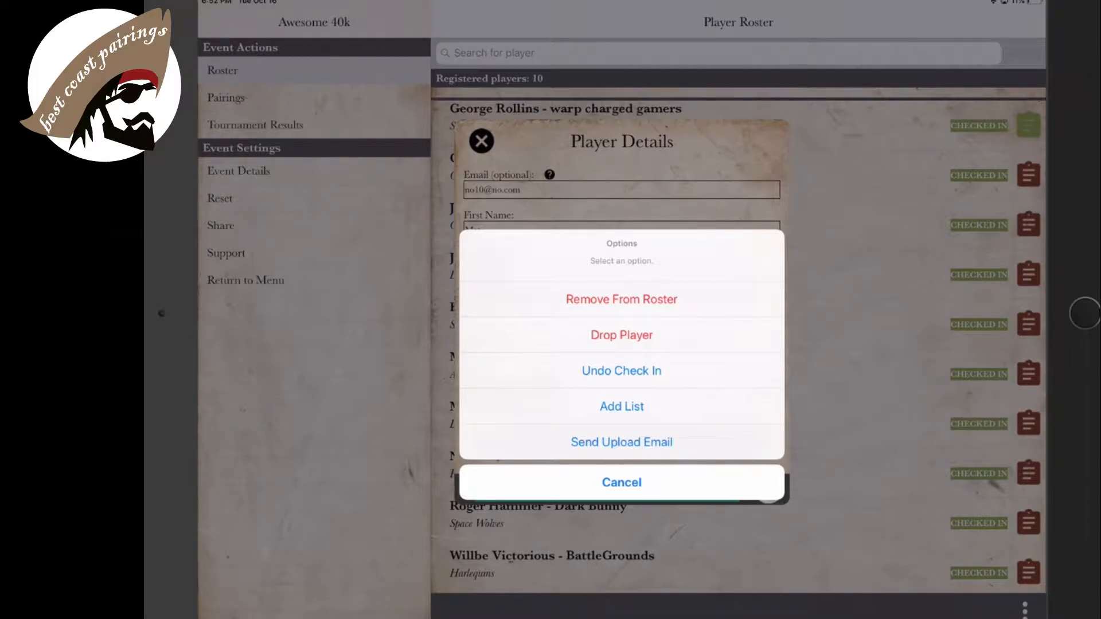
pyautogui.click(620, 335)
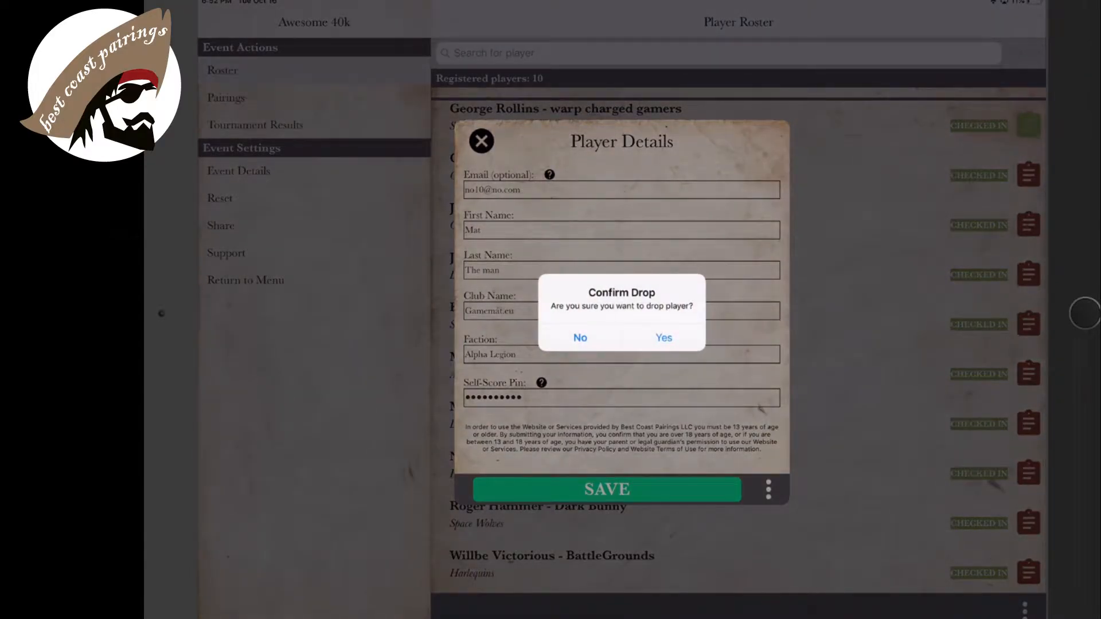
pyautogui.click(663, 337)
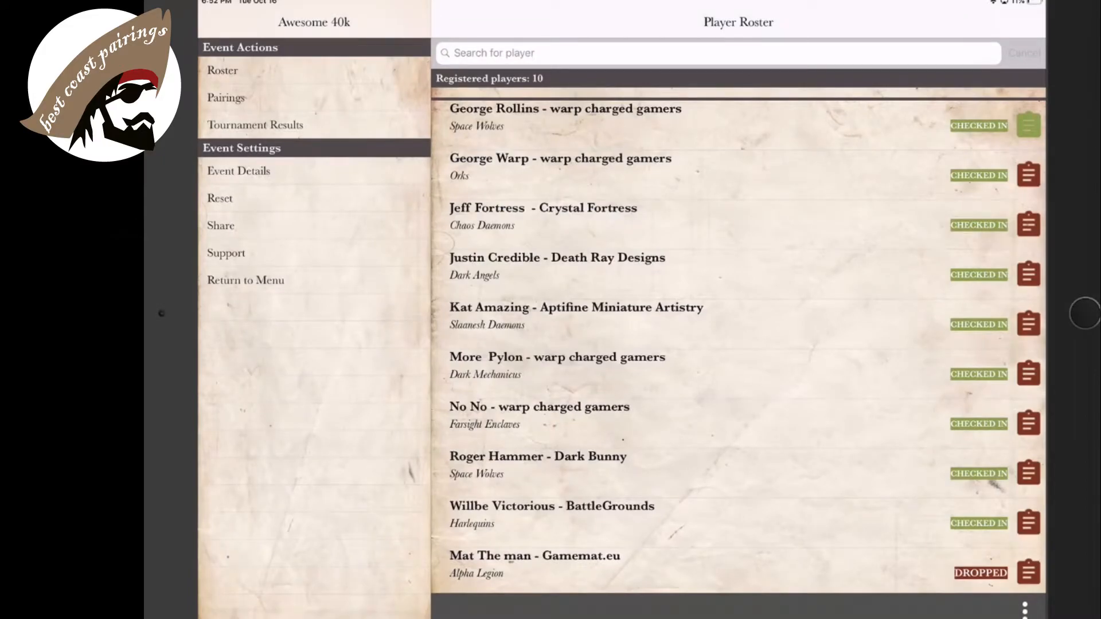
pyautogui.scroll(3)
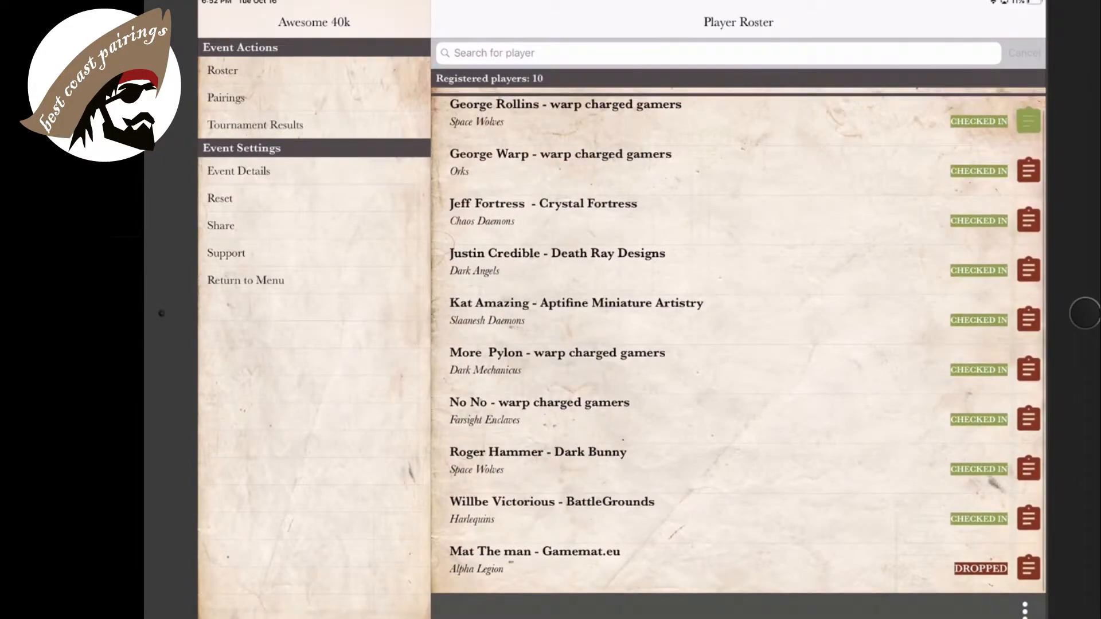
pyautogui.click(226, 98)
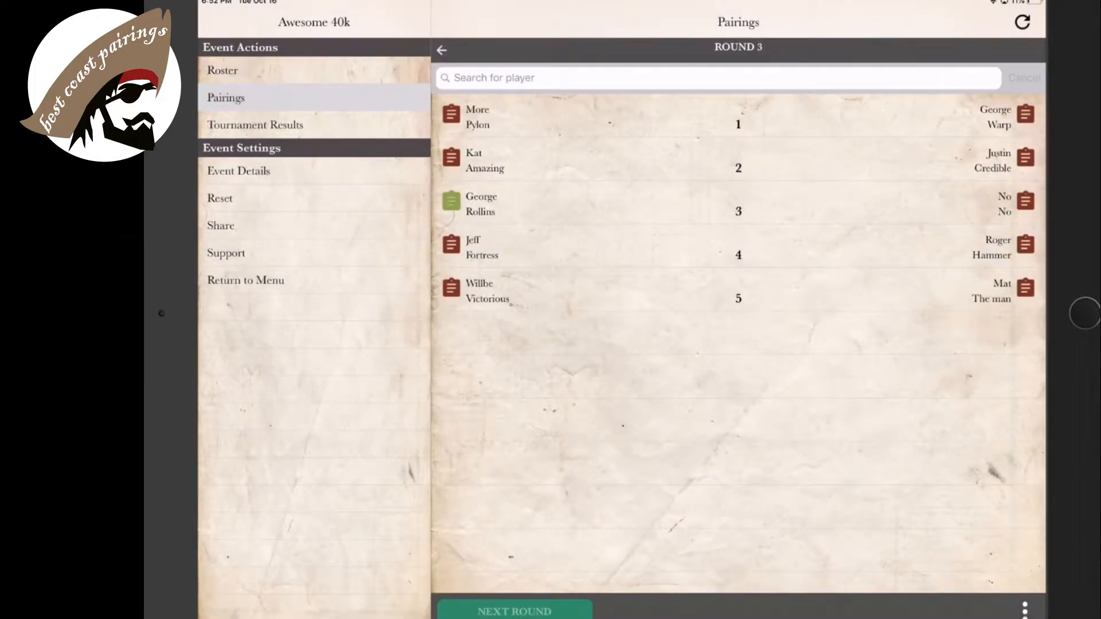
# - Reset the event to Round 2 and regenerate round 3 without the dropped player
pyautogui.click(220, 198)
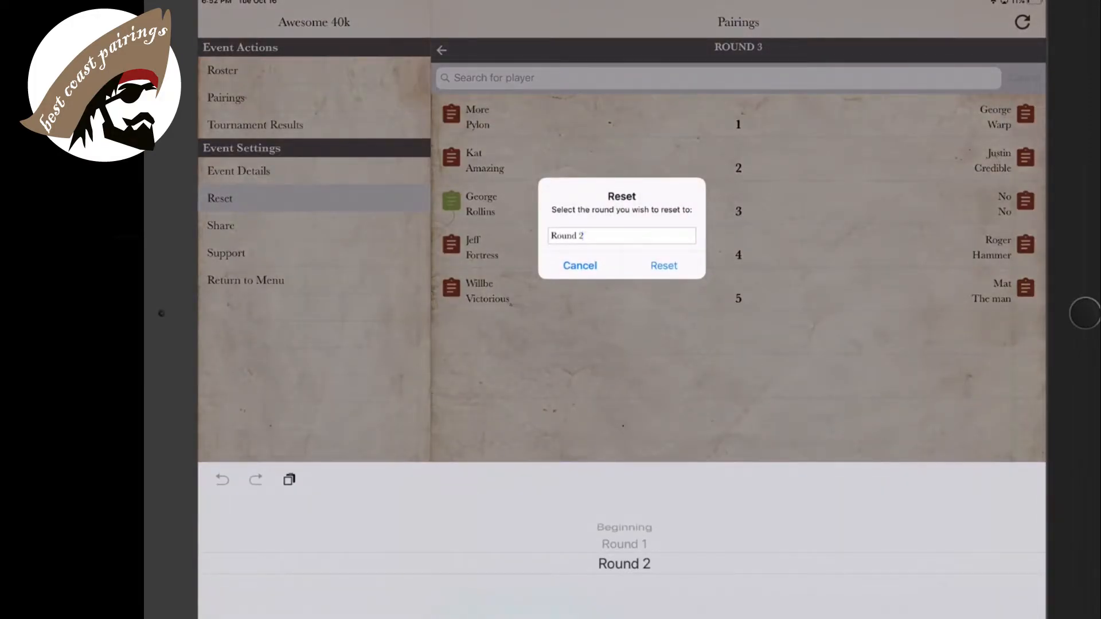
pyautogui.click(663, 265)
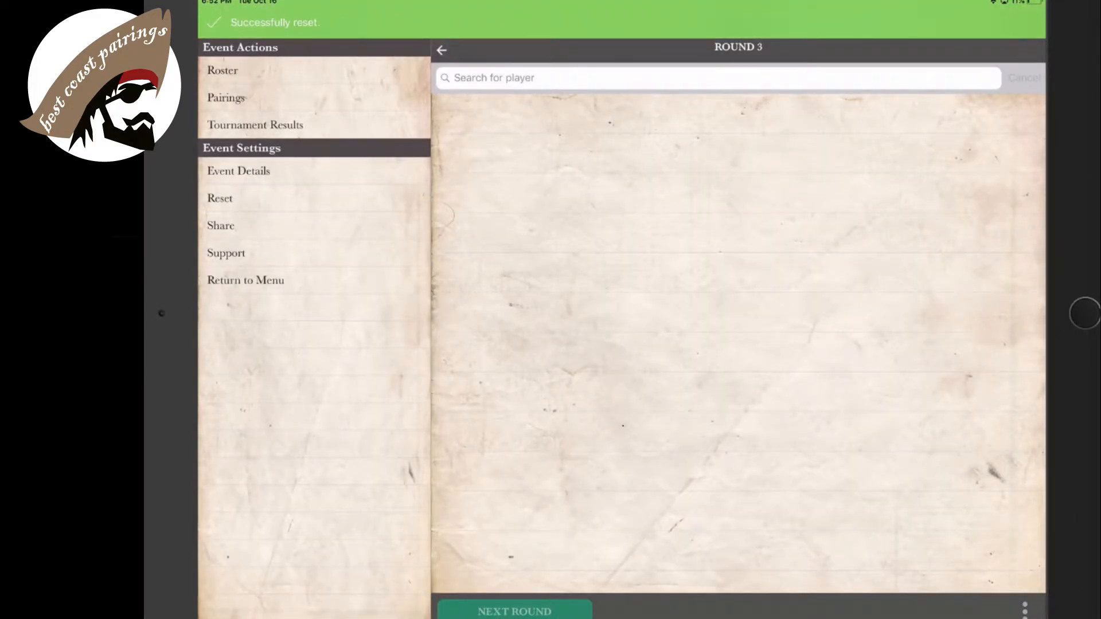
pyautogui.click(226, 97)
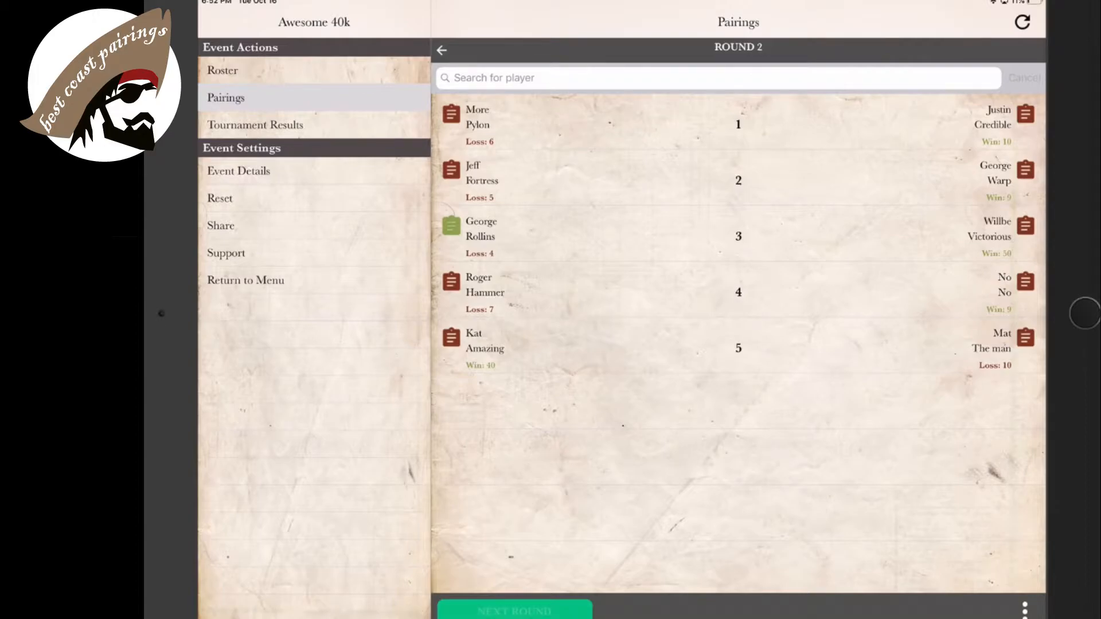
pyautogui.click(514, 610)
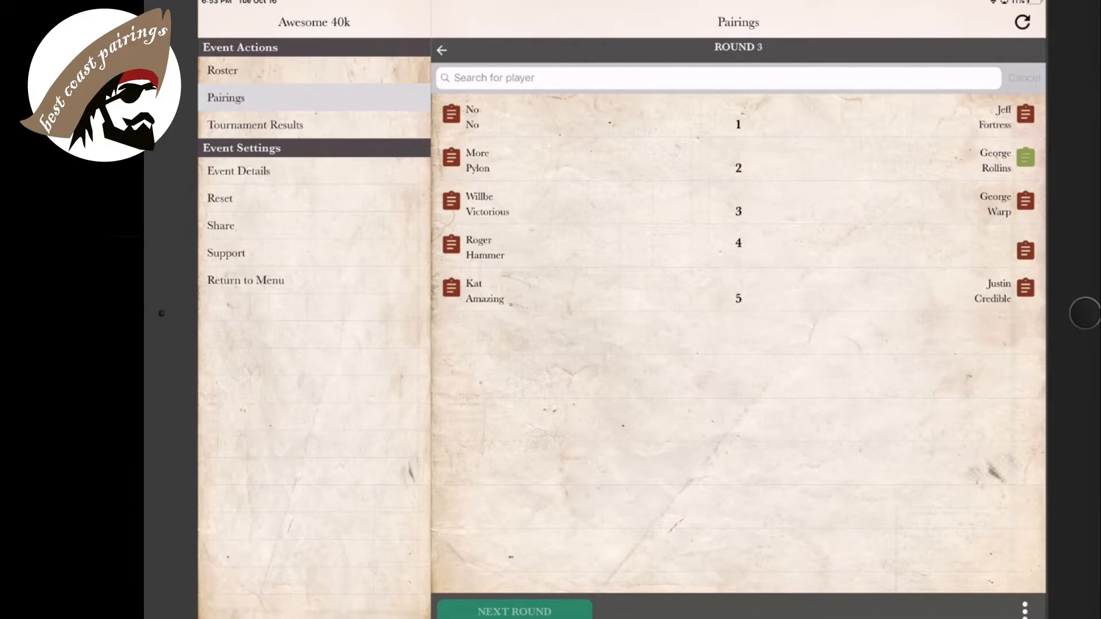
# - Remove the dropped player and Justin Credible from the roster, leaving eight players
pyautogui.click(222, 70)
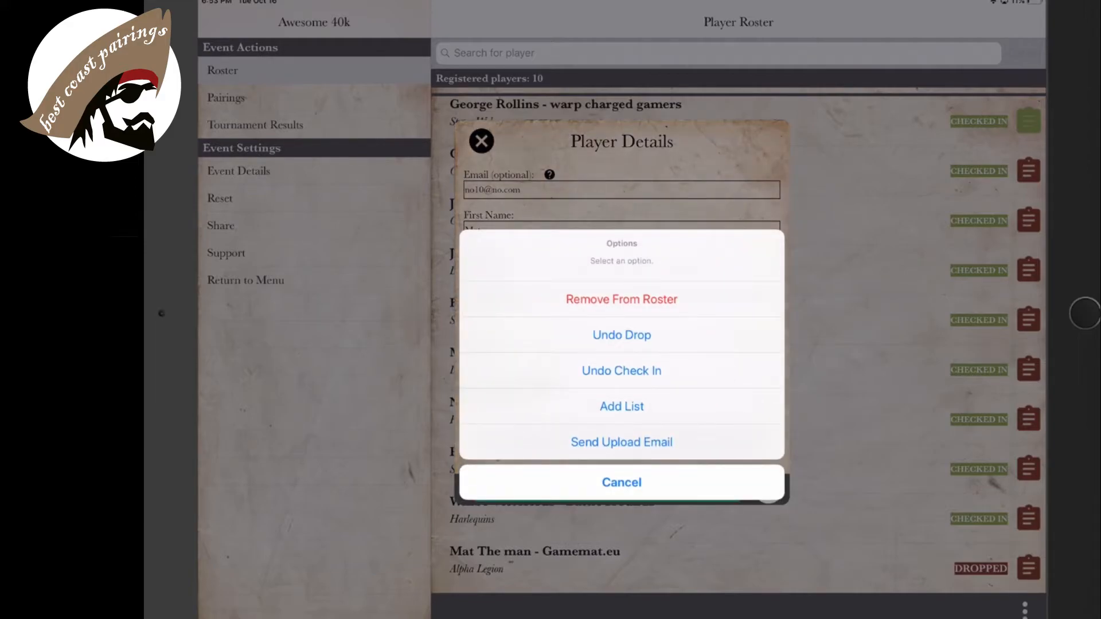
pyautogui.click(621, 300)
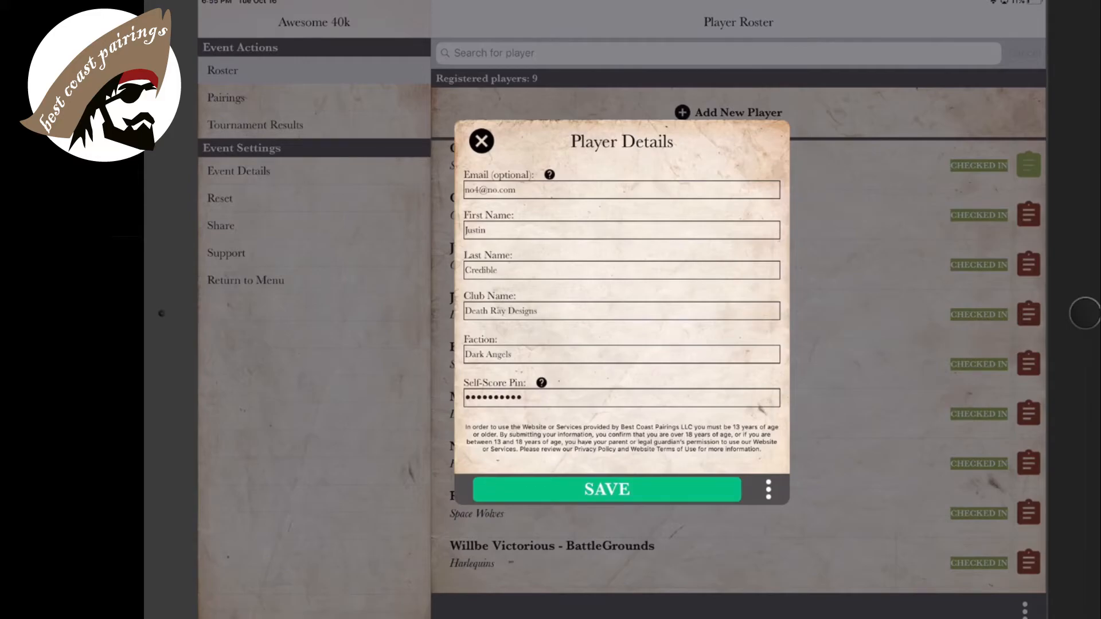
pyautogui.click(767, 490)
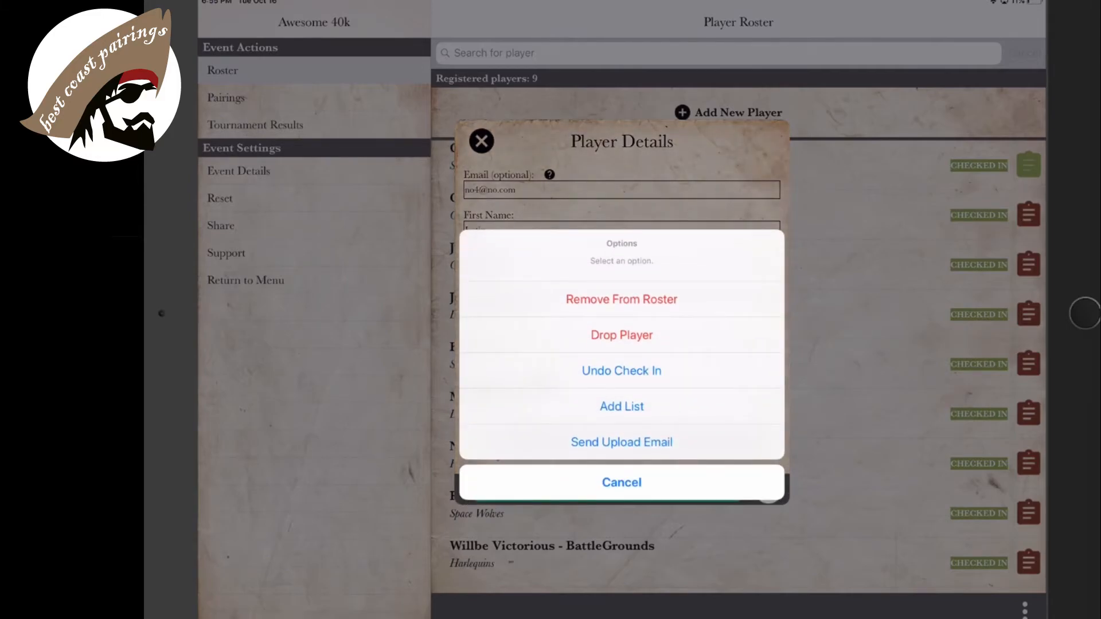
pyautogui.click(620, 299)
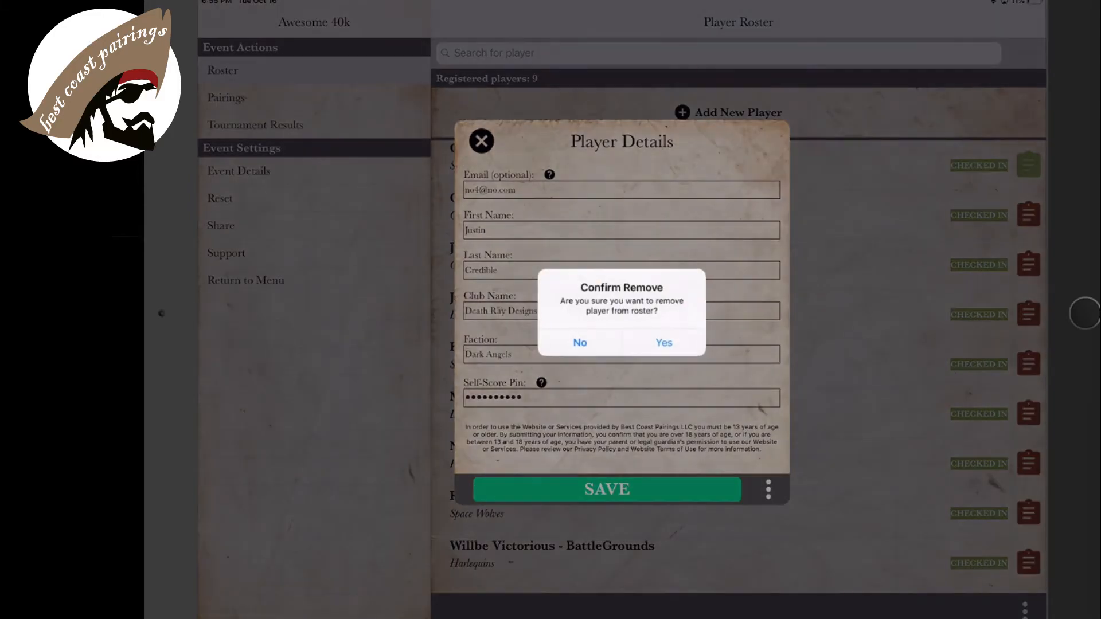
pyautogui.click(663, 343)
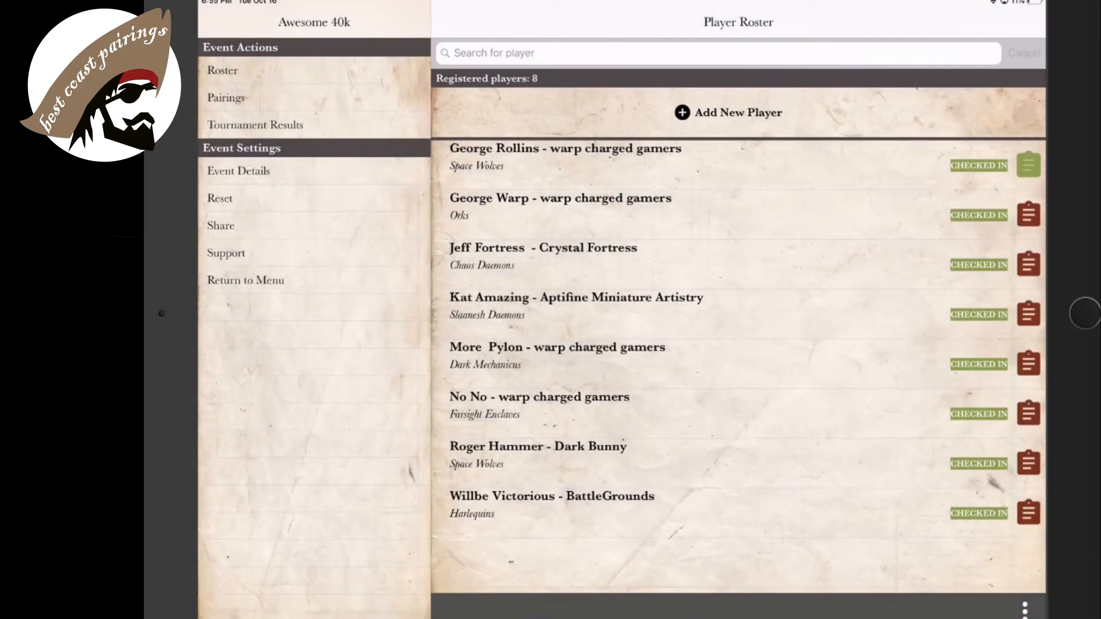